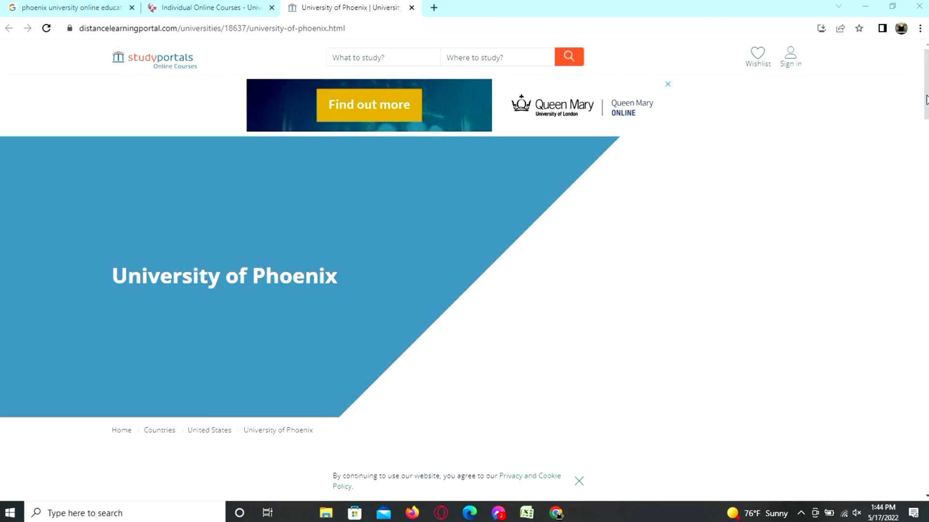
Step: Scroll the University of Phoenix profile down to its 29 Distance Learning Courses grouped by subject
scroll(down, 3)
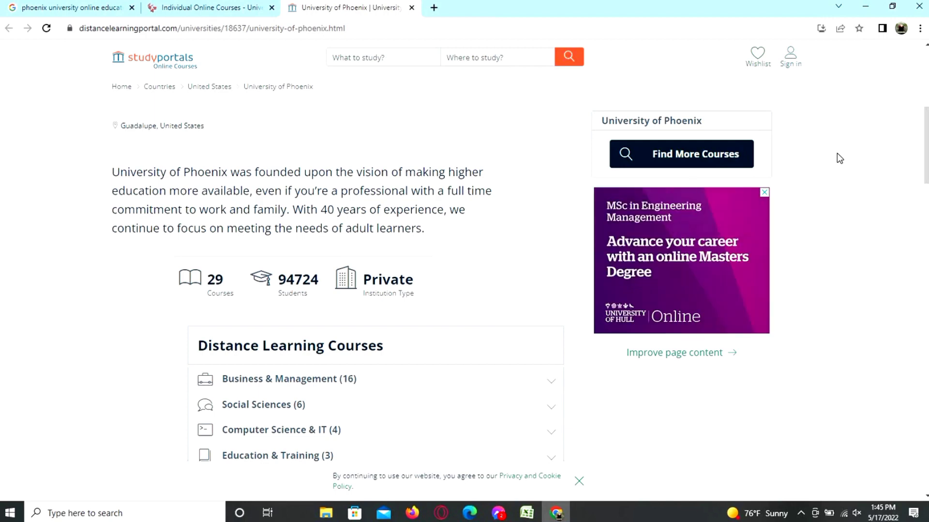
scroll(down, 3)
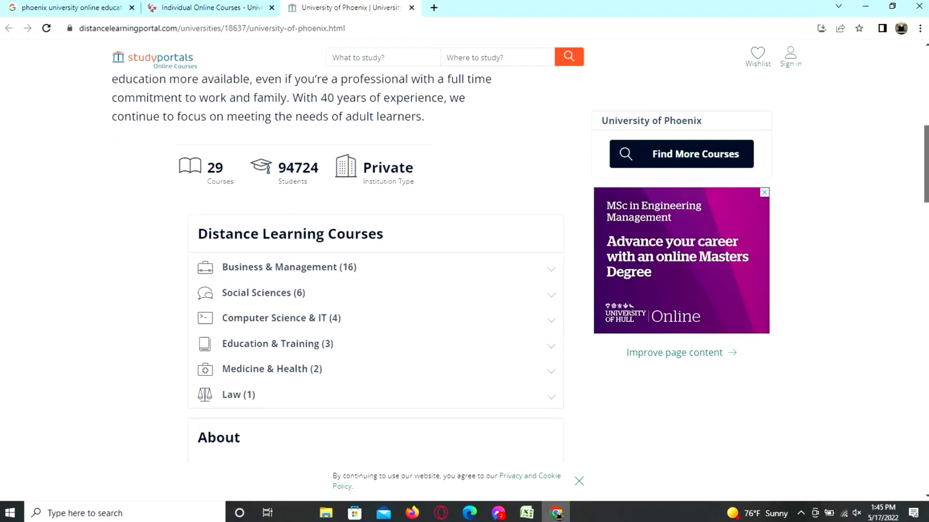
scroll(down, 3)
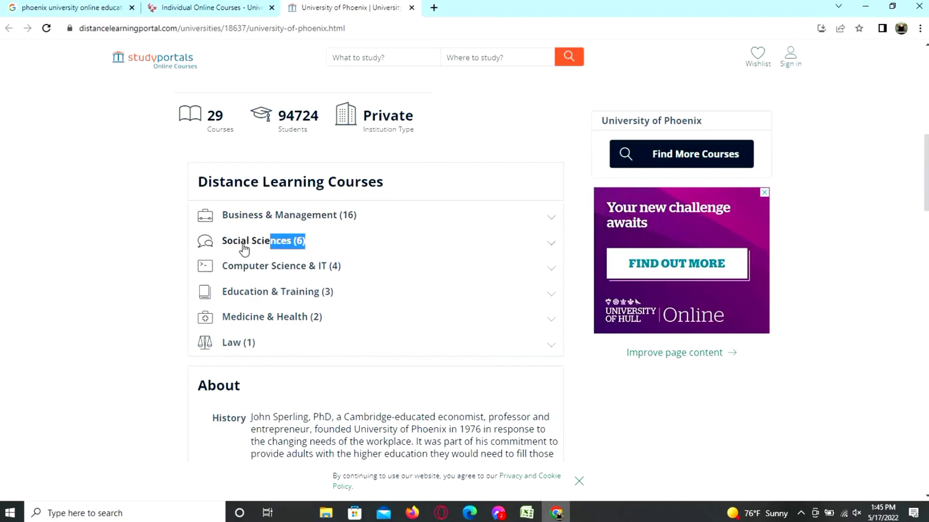
Step: Expand Social Sciences and Business & Management, reviewing its 16 programmes from Accounting to Public Administration
click(249, 241)
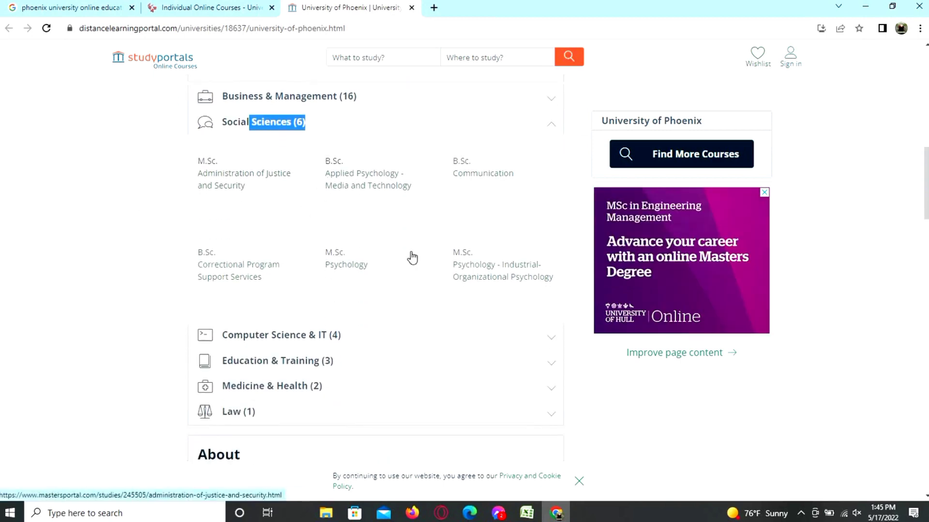
mouse_move(354, 368)
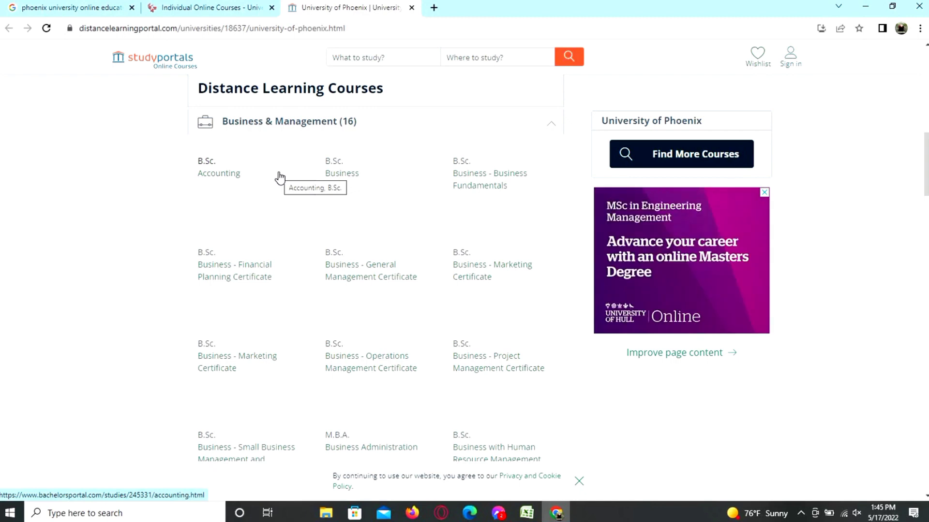
mouse_move(637, 147)
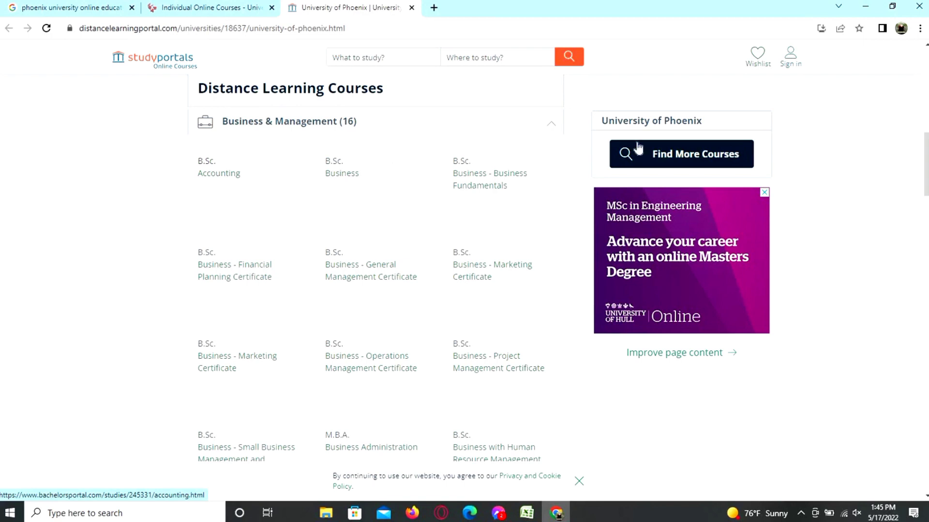
scroll(down, 3)
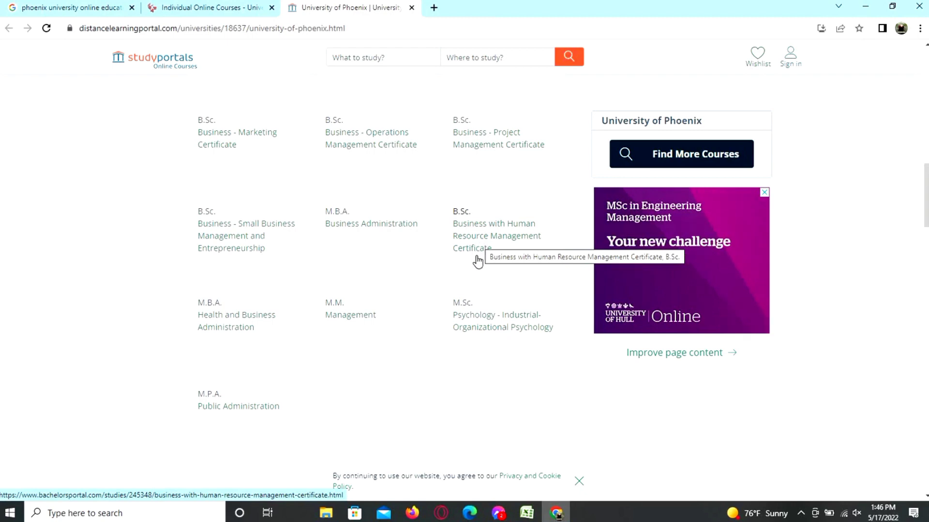
mouse_move(164, 352)
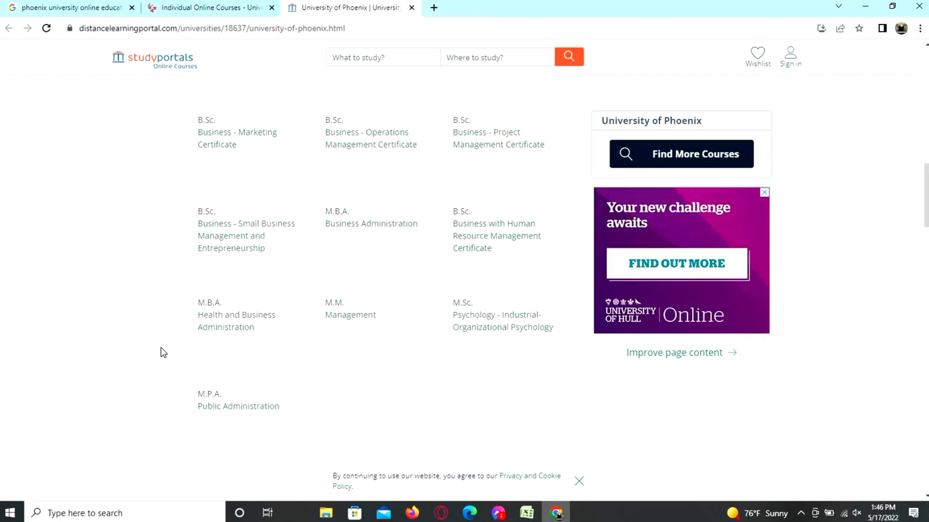
mouse_move(473, 364)
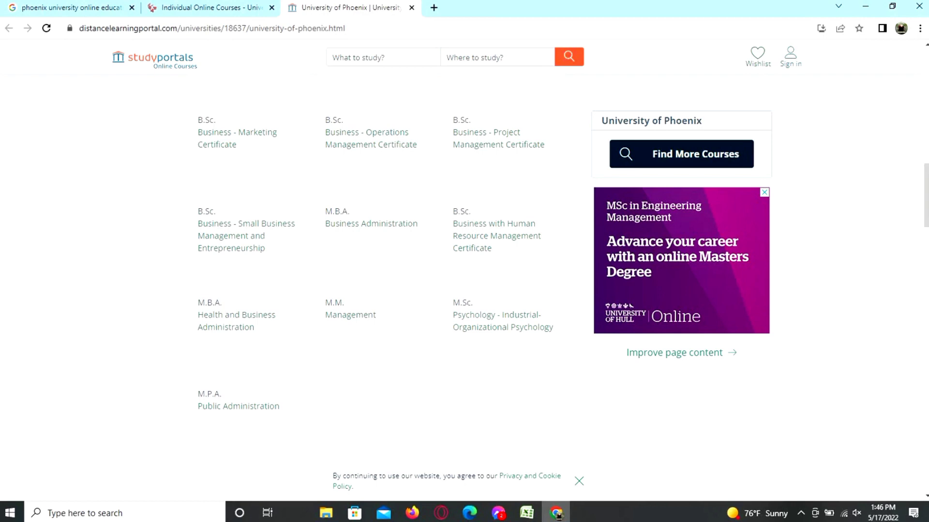
scroll(down, 3)
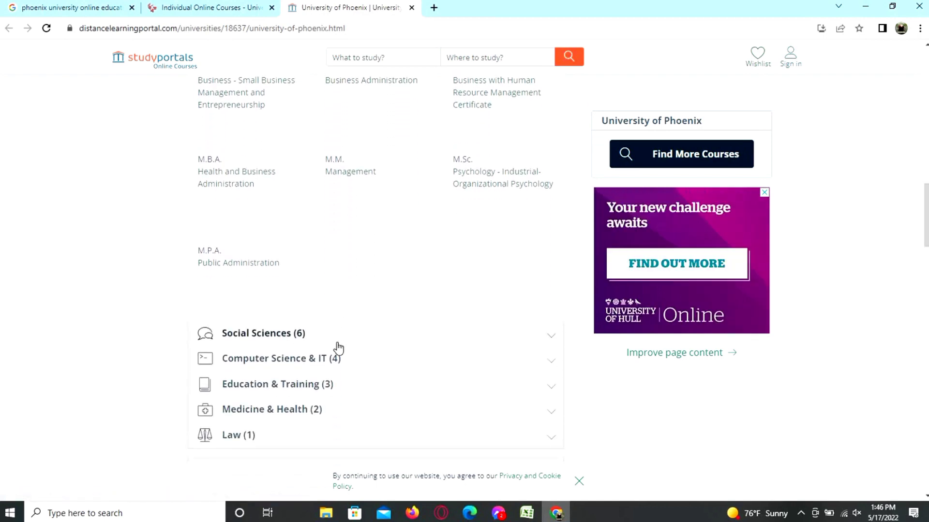
Step: Expand the Education & Training category to reveal its three M.A. Education programmes
scroll(down, 3)
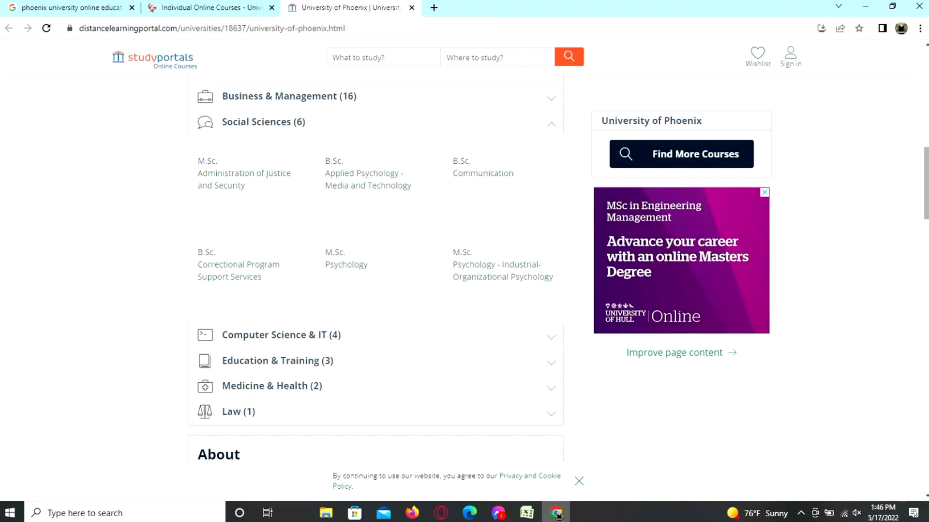
scroll(down, 3)
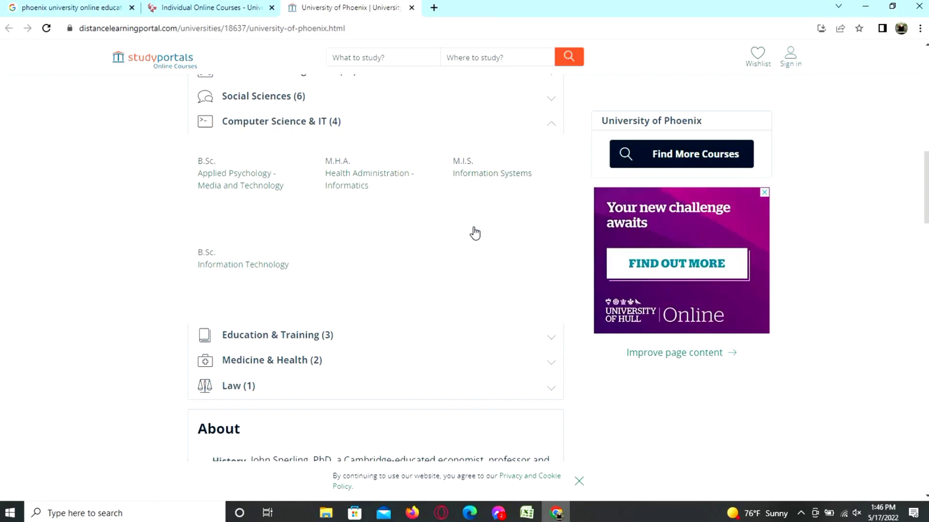
mouse_move(375, 358)
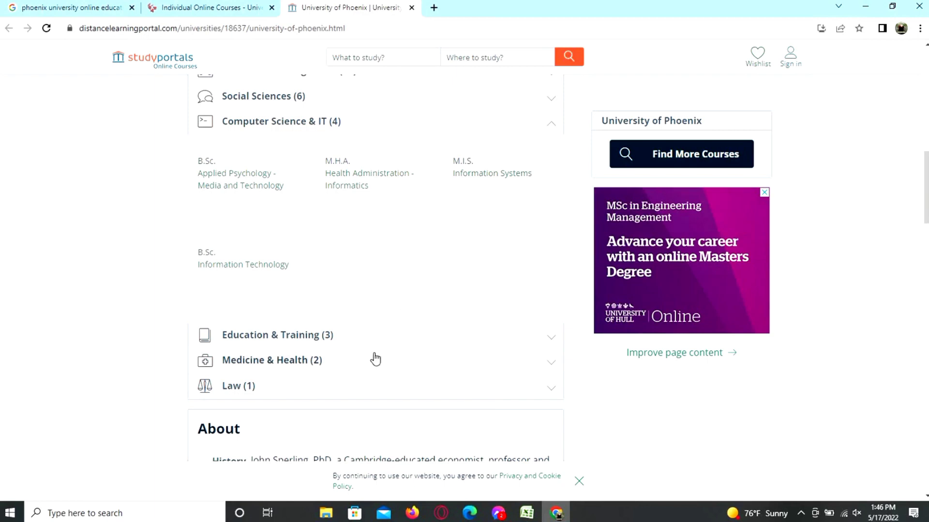
click(276, 335)
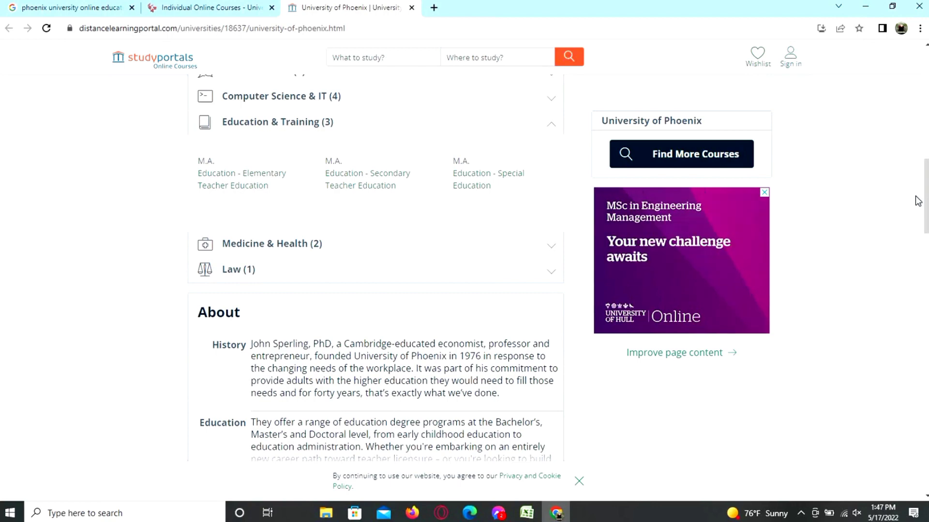
Step: Scroll past About, Services and Student Life to the Accreditation section and English test offers
scroll(down, 3)
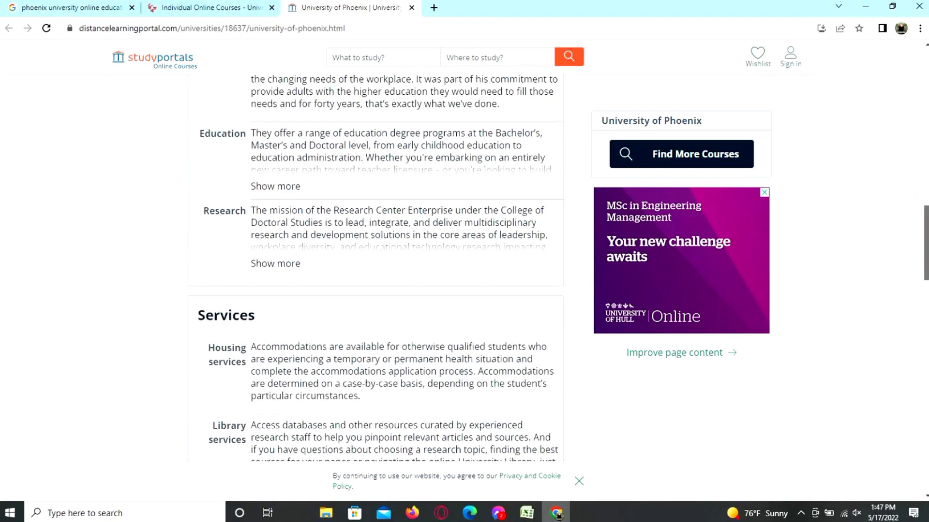
scroll(up, 3)
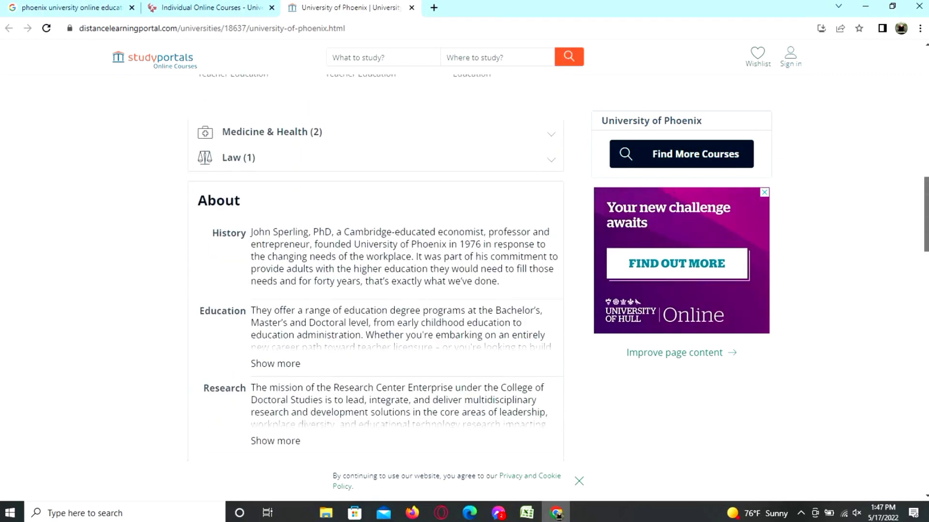
scroll(down, 3)
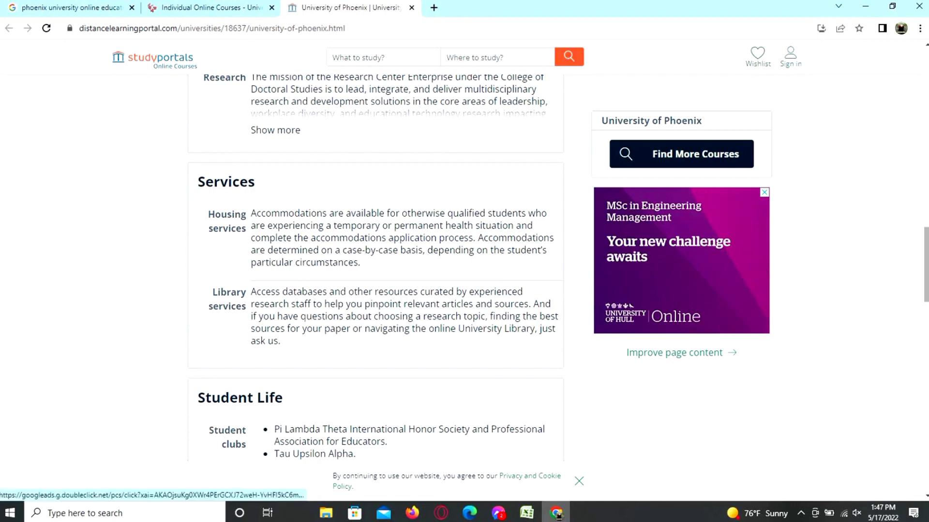
scroll(down, 3)
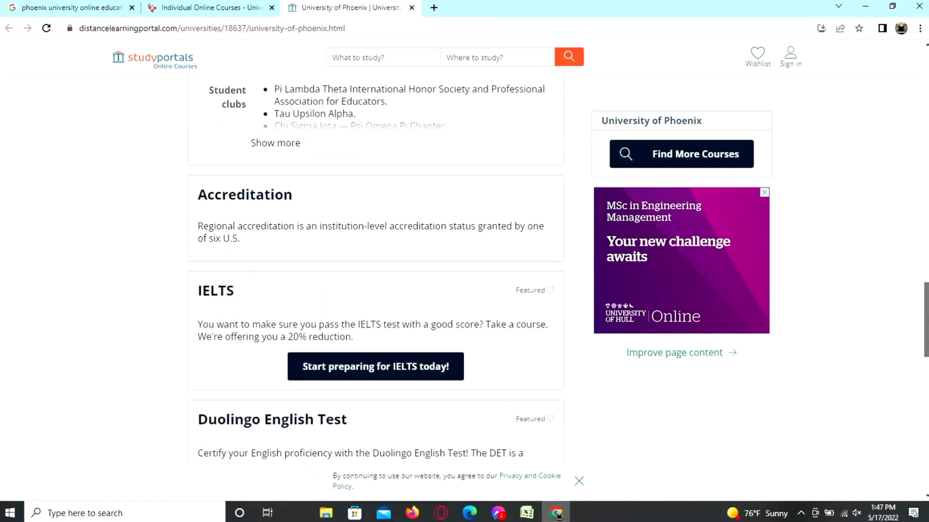
scroll(down, 3)
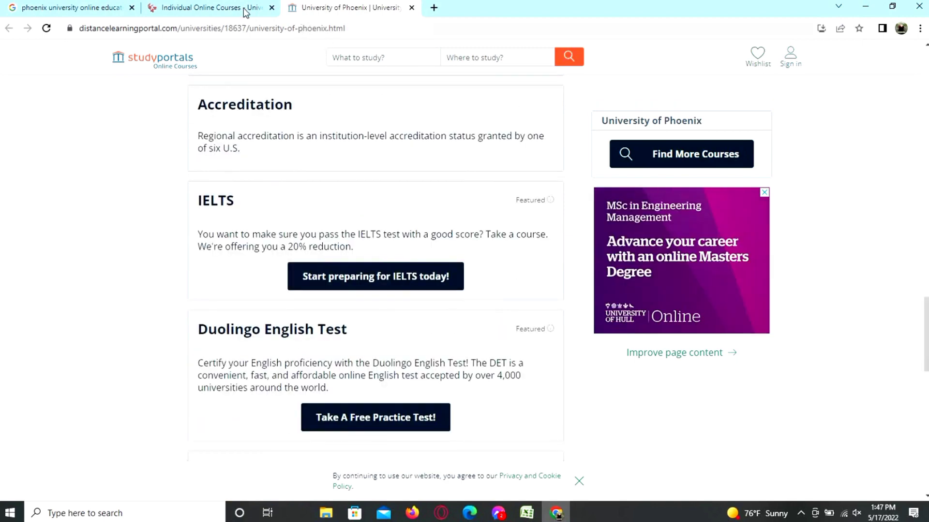
Step: Switch to the phoenix.edu tab showing the Individual Courses modern-workforce overview
click(210, 7)
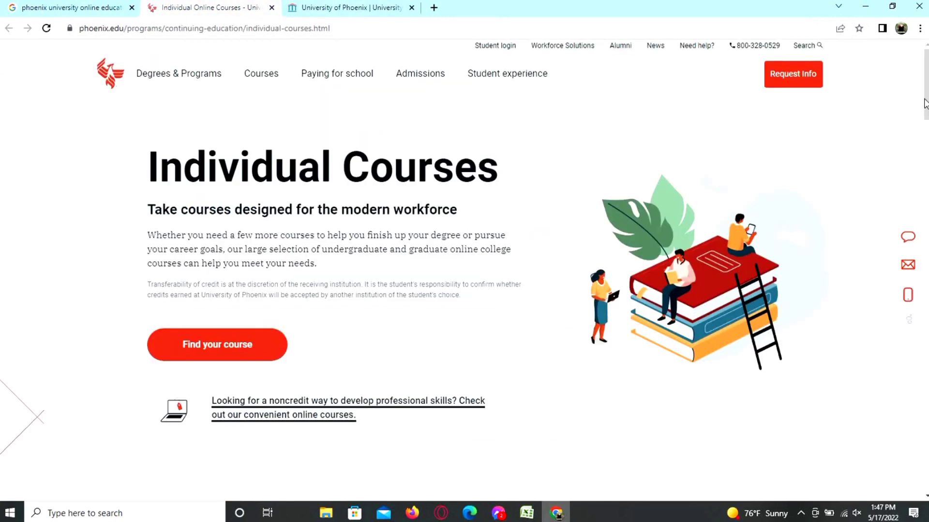
scroll(down, 3)
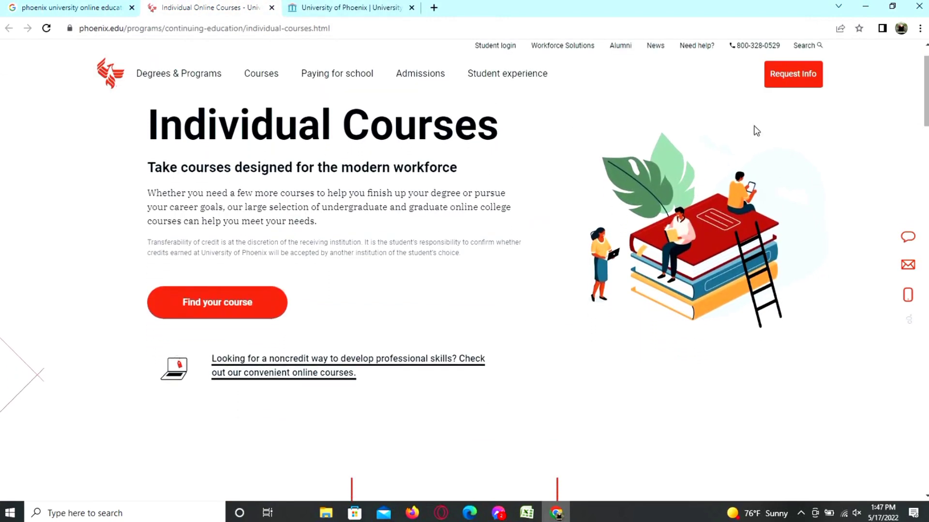
mouse_move(737, 137)
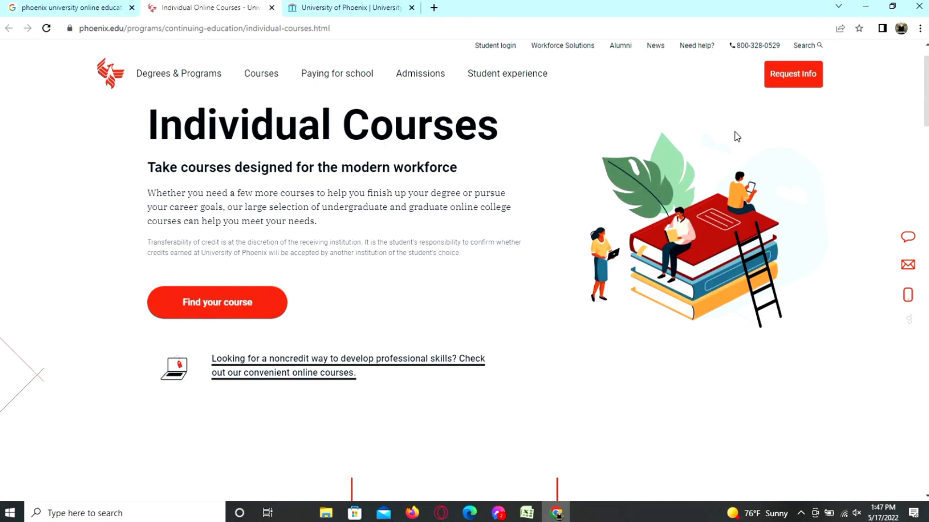